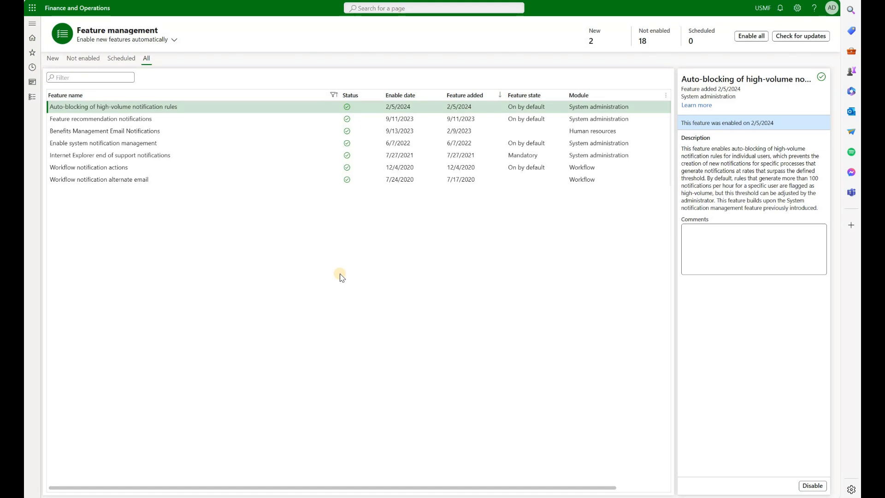
mouse_move(223, 138)
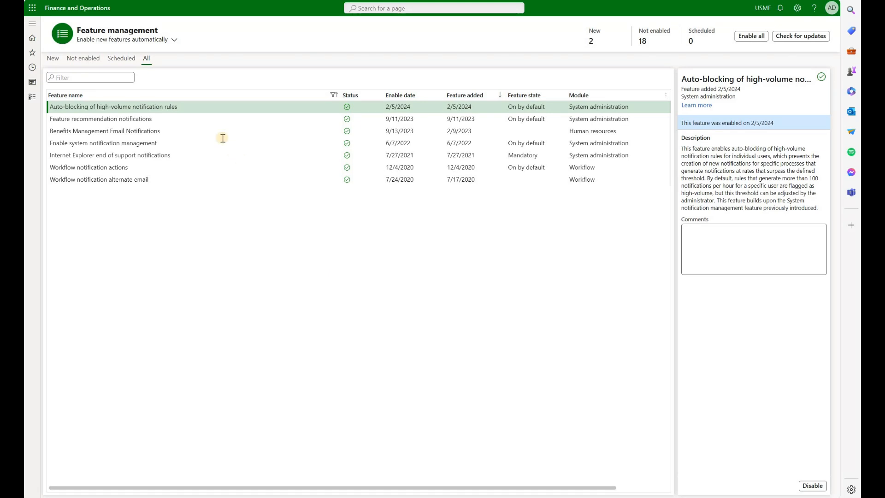
mouse_move(175, 107)
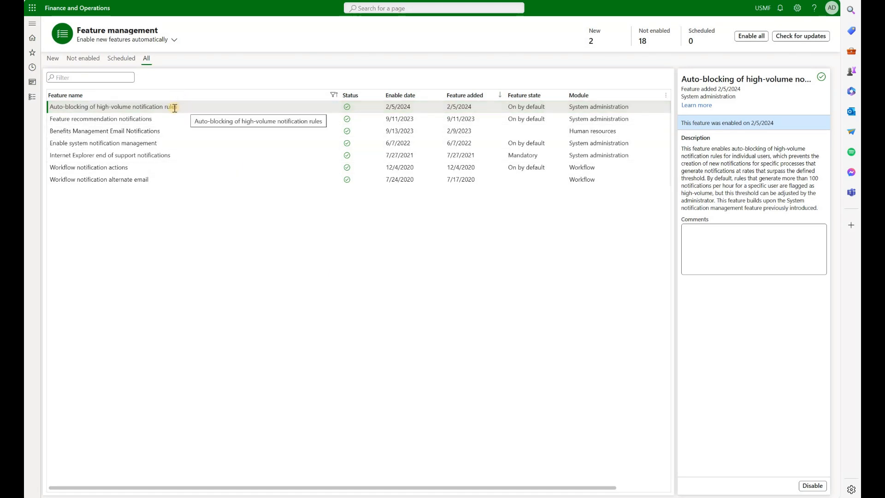
Step: Reach System administration's system notification parameters: one-hour evaluation period, high-volume threshold 10
left_click(113, 107)
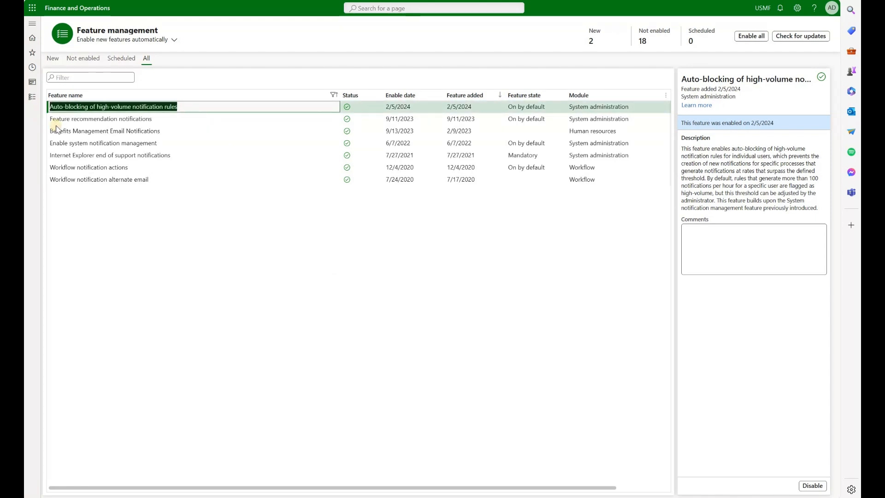
left_click(102, 143)
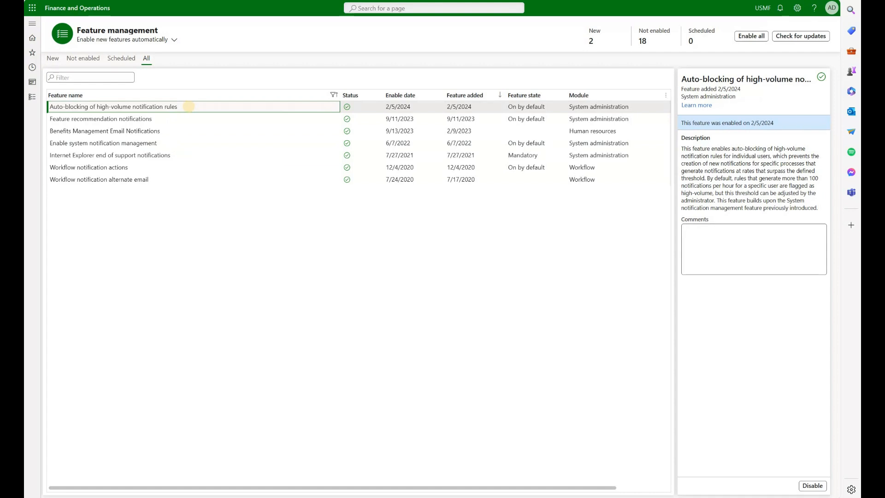
left_click(32, 23)
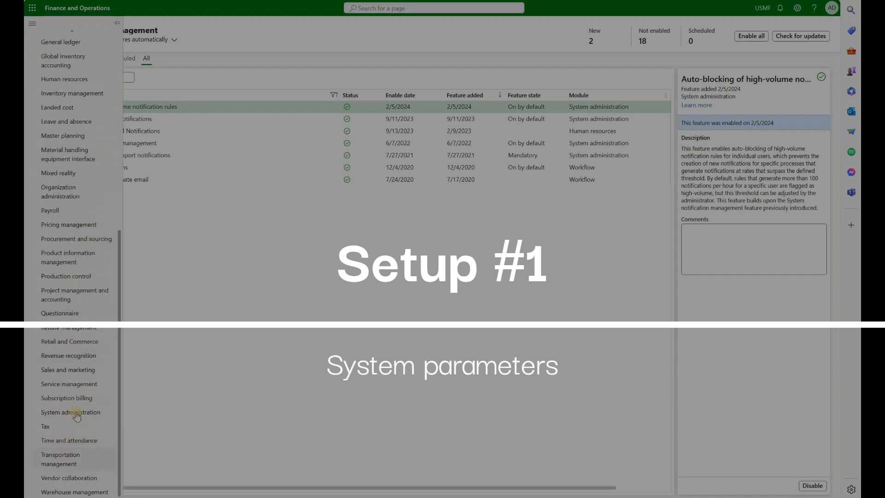
left_click(71, 412)
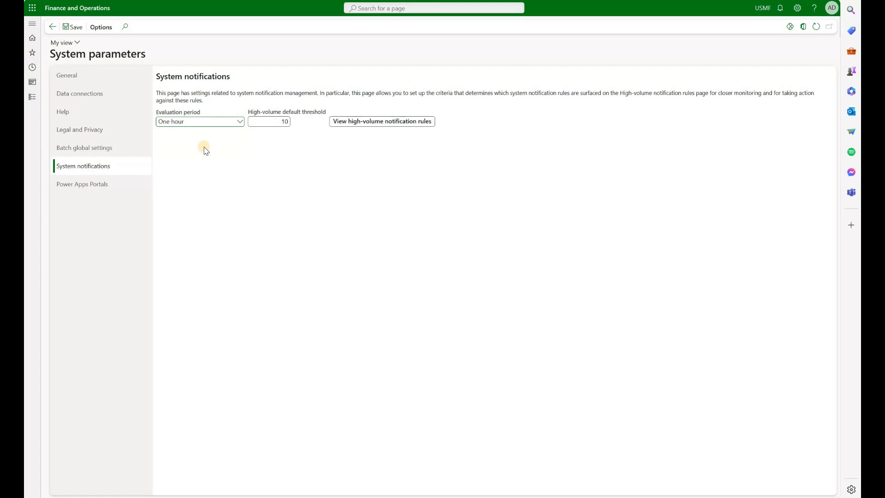
left_click(199, 121)
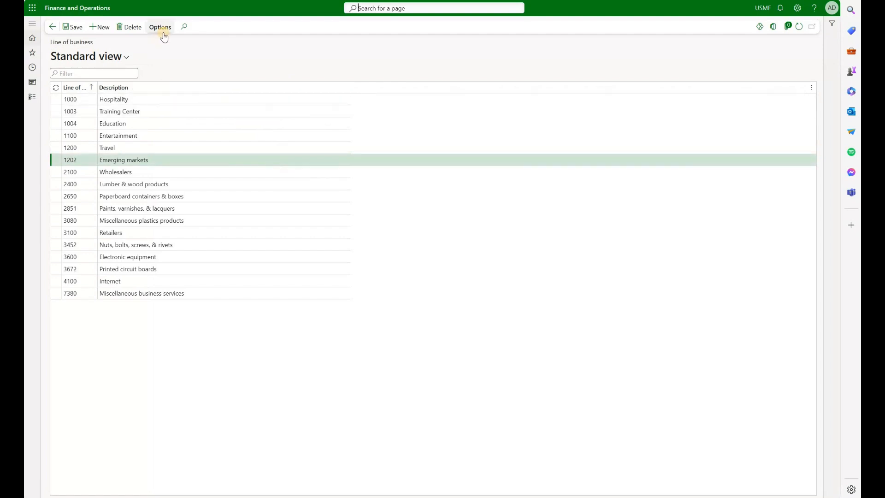
Step: Via Manage my alerts, inspect rule 000413: Description field watched with 'has changed' event
left_click(159, 26)
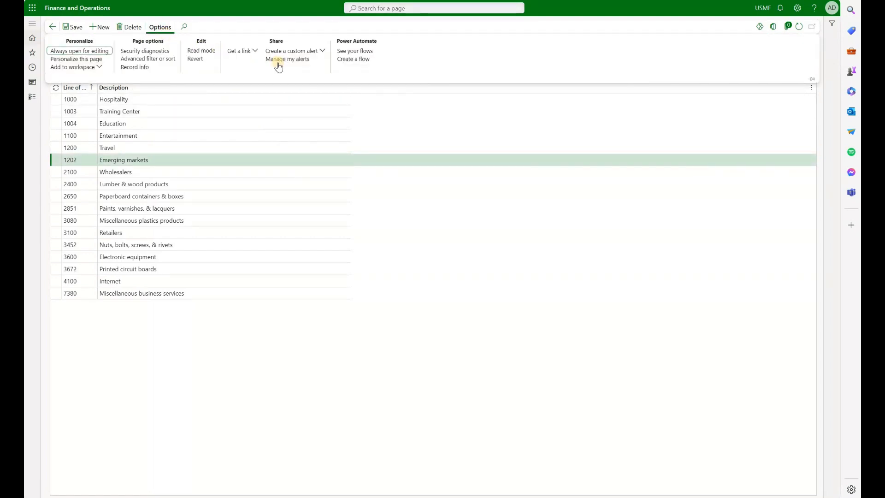
left_click(288, 59)
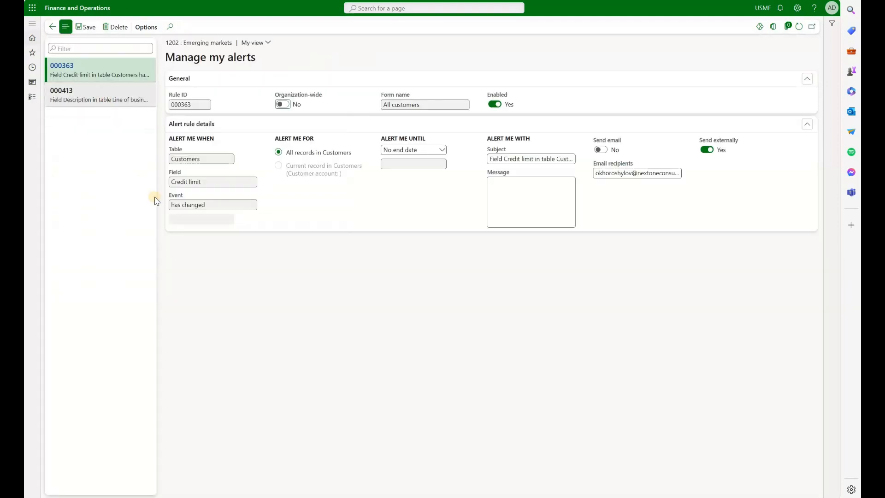
left_click(100, 95)
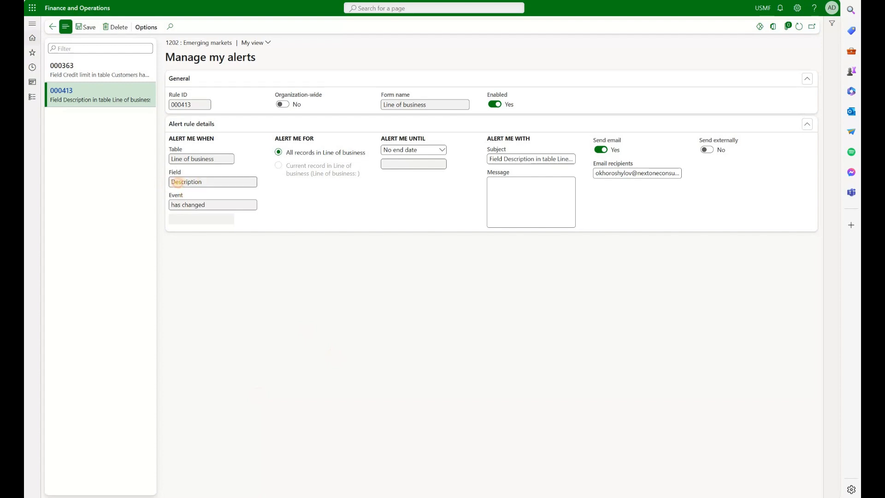
double_click(186, 182)
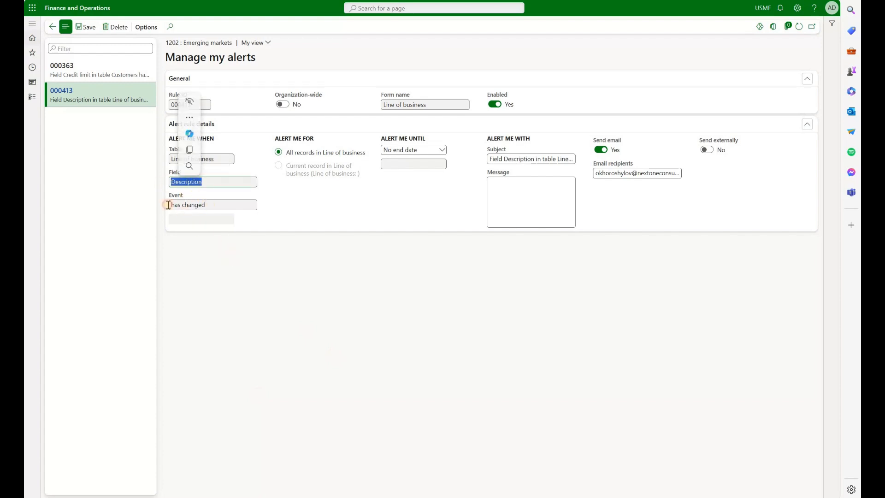
left_click(206, 281)
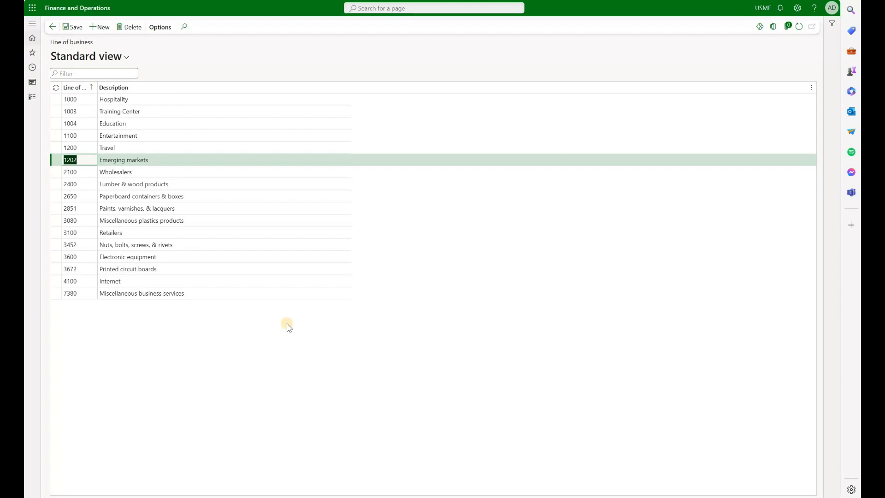
Step: From the System administration workspace, show rule 000413 blocked at threshold 10 in High-volume notifications
left_click(51, 26)
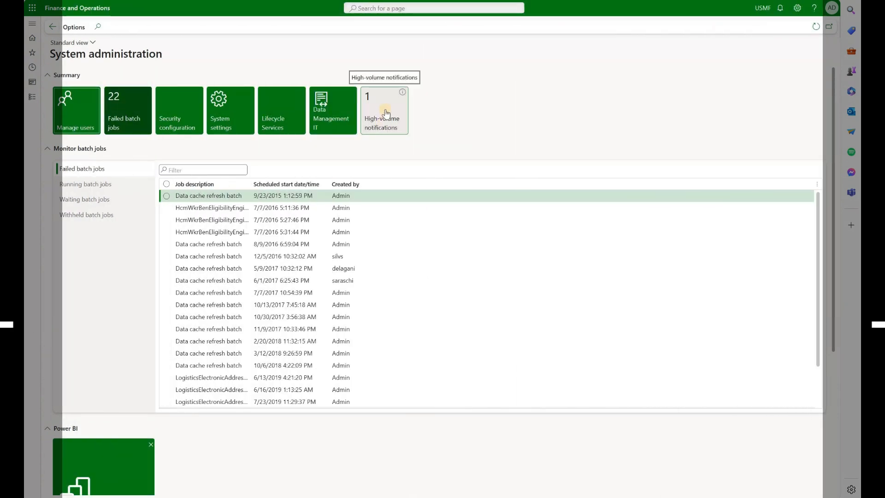
left_click(383, 109)
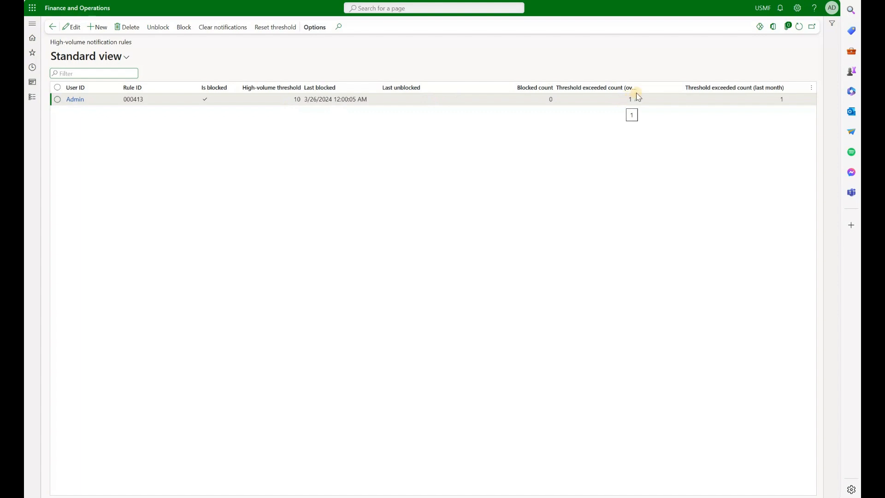
left_click(629, 99)
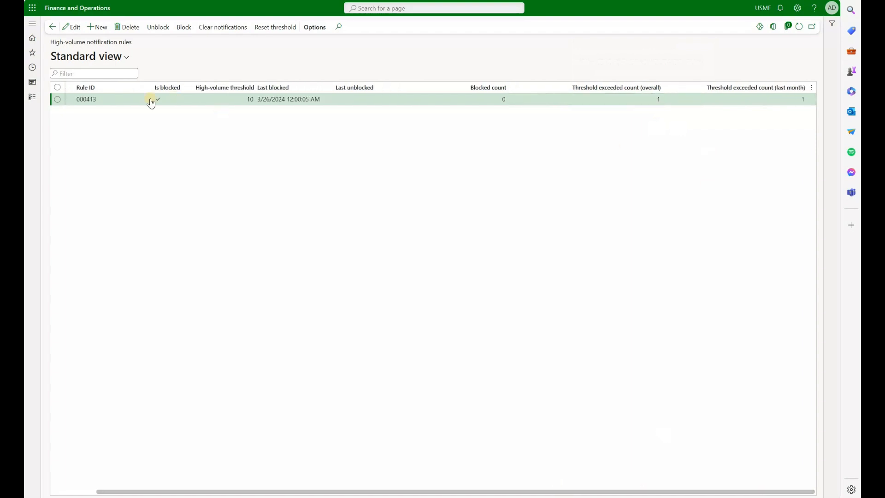
mouse_move(163, 108)
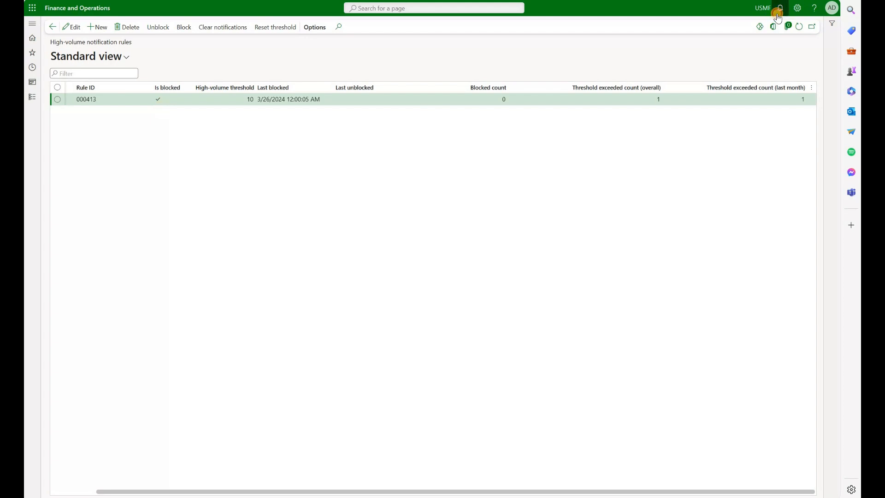
left_click(780, 8)
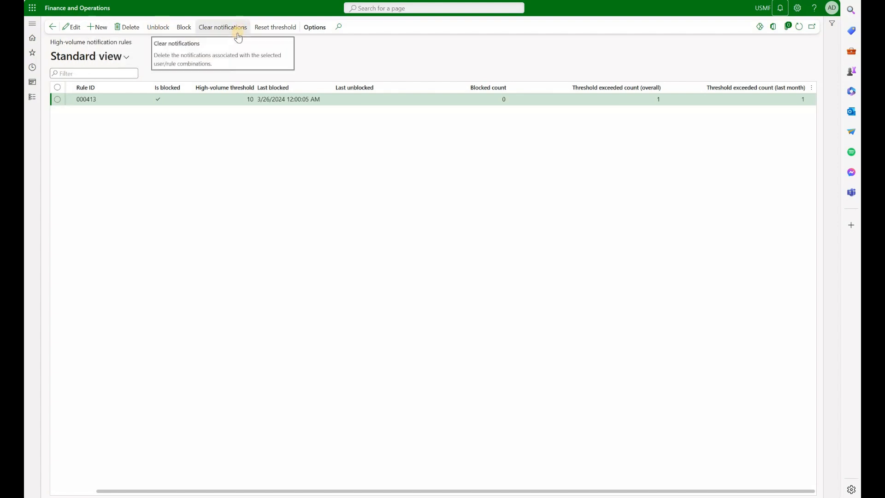
mouse_move(275, 27)
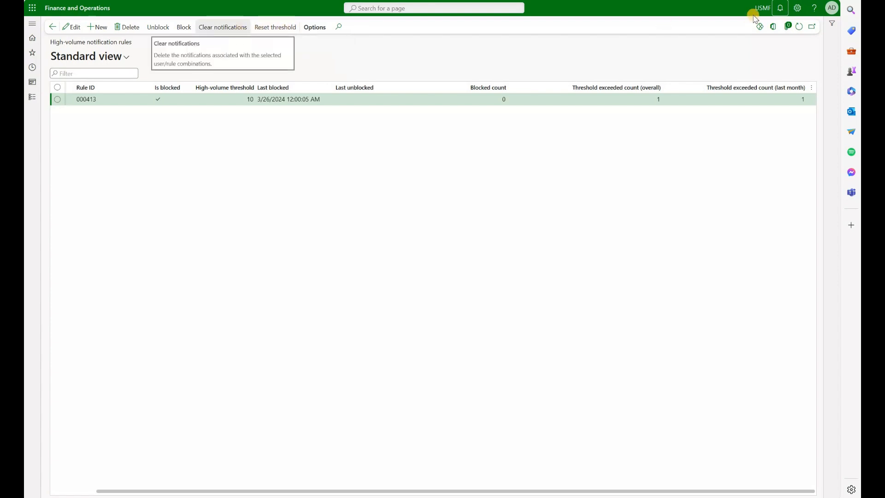
left_click(780, 8)
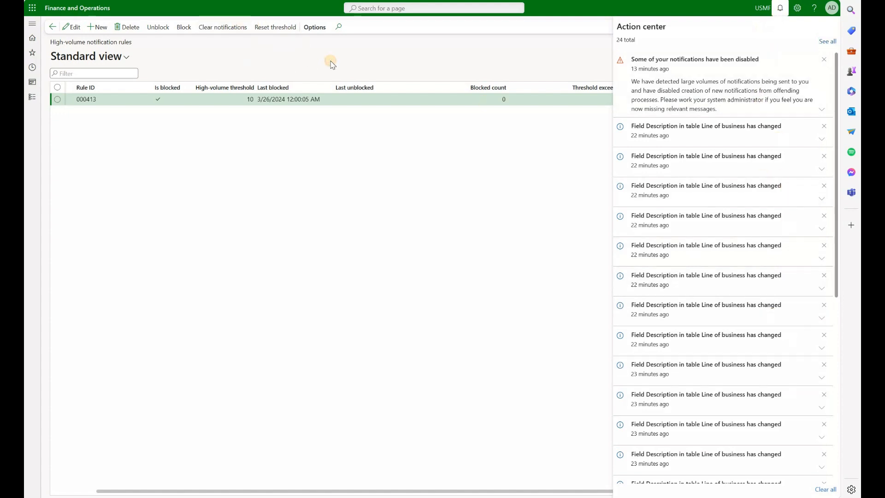
left_click(780, 8)
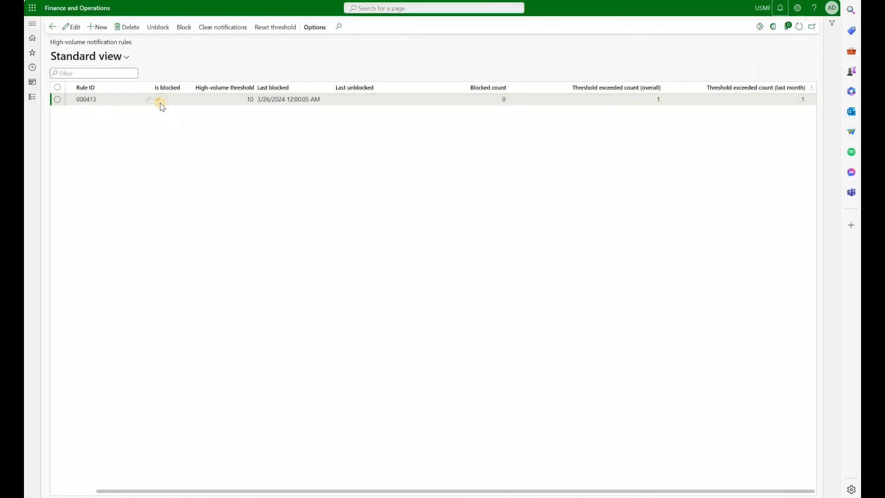
mouse_move(159, 99)
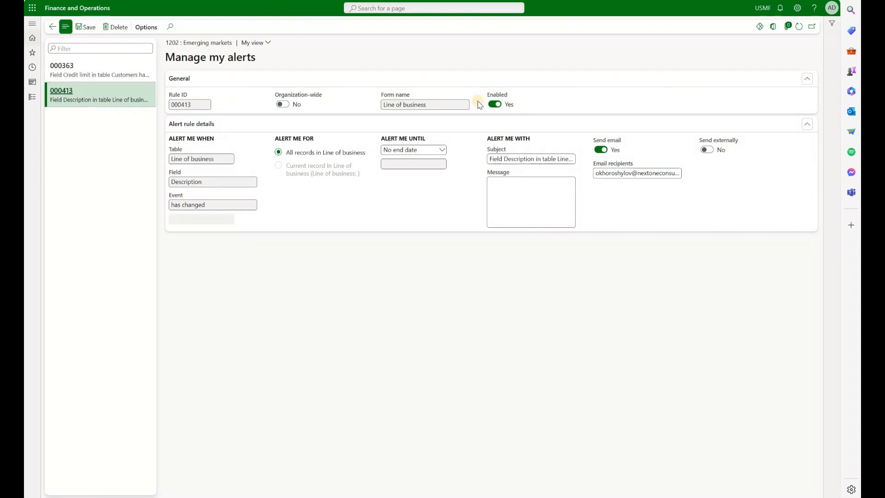
mouse_move(505, 114)
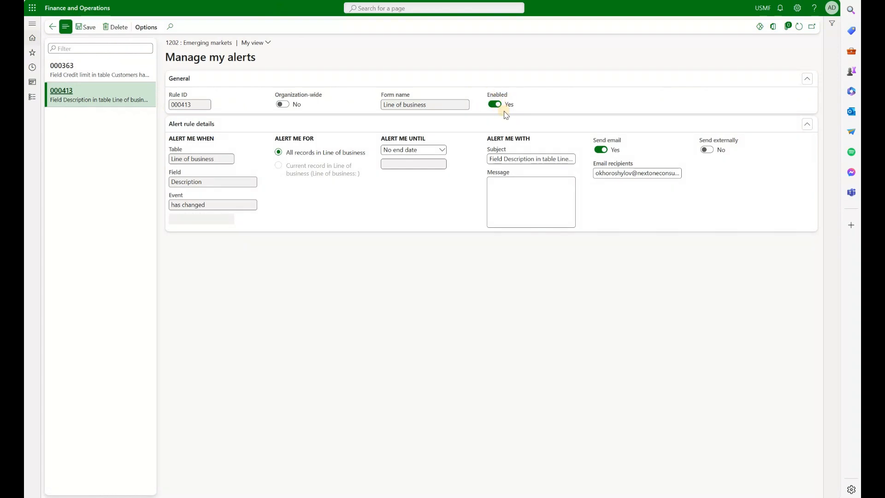